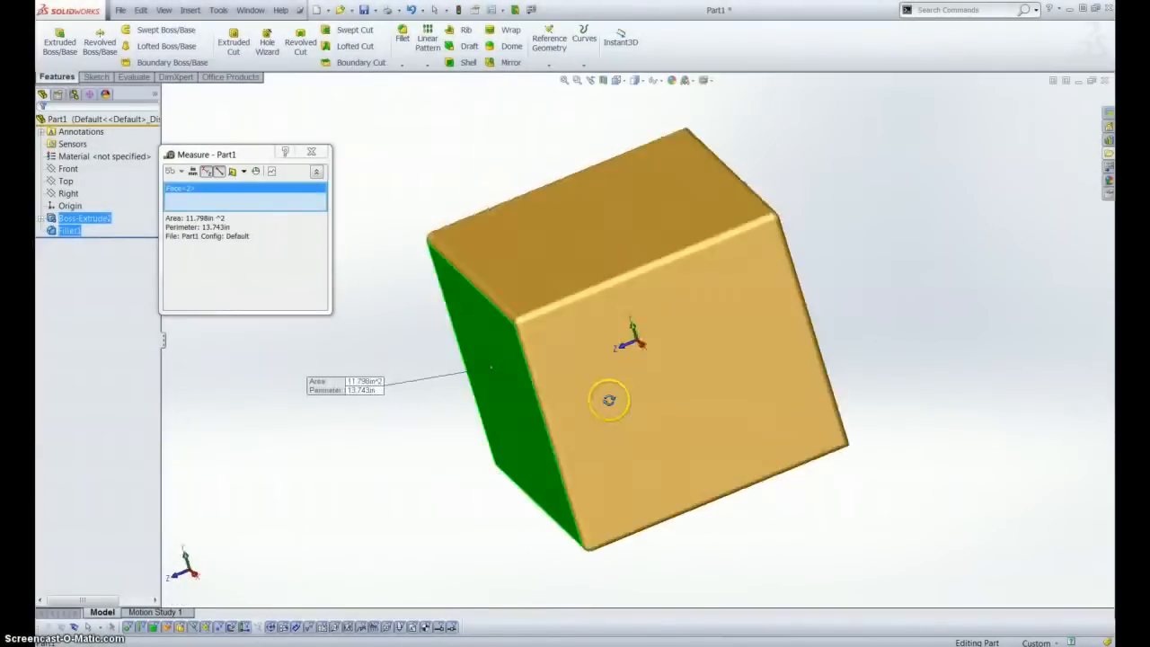
- Close the cube part and bring up the file-open window on the weldment profiles folder
{"action": "left_click", "coordinate": [692, 284]}
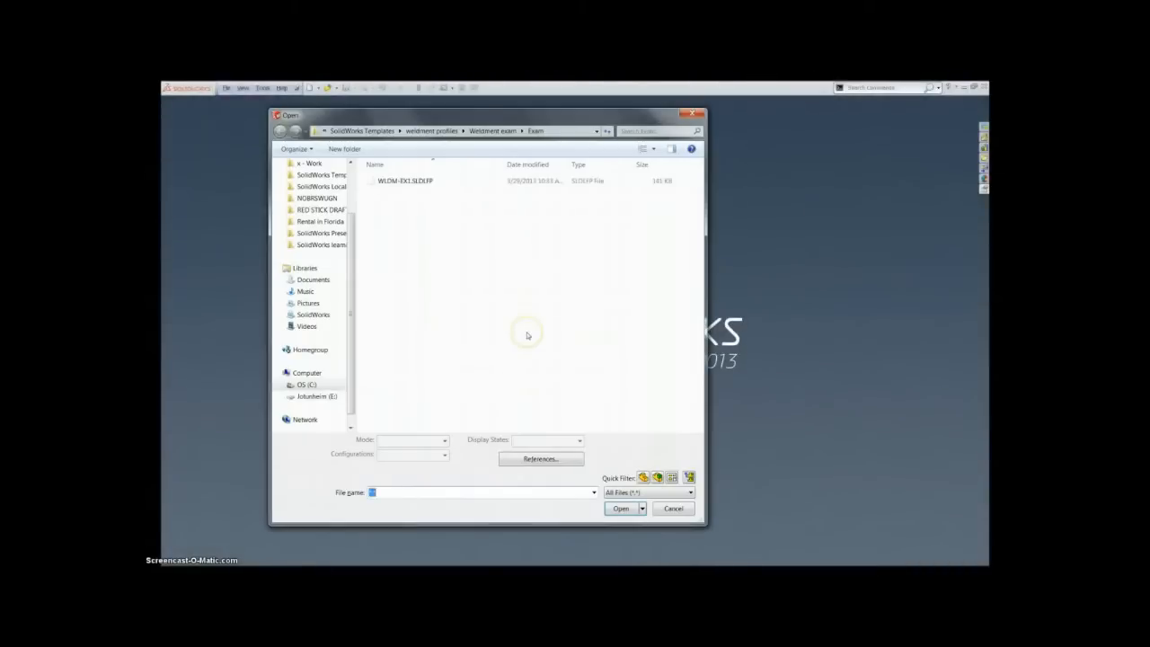
- Filter to Lib Feat Part files and load 1 x 1 x 0.125.sldlfp from ansi inch > angle iron
{"action": "left_click", "coordinate": [690, 493]}
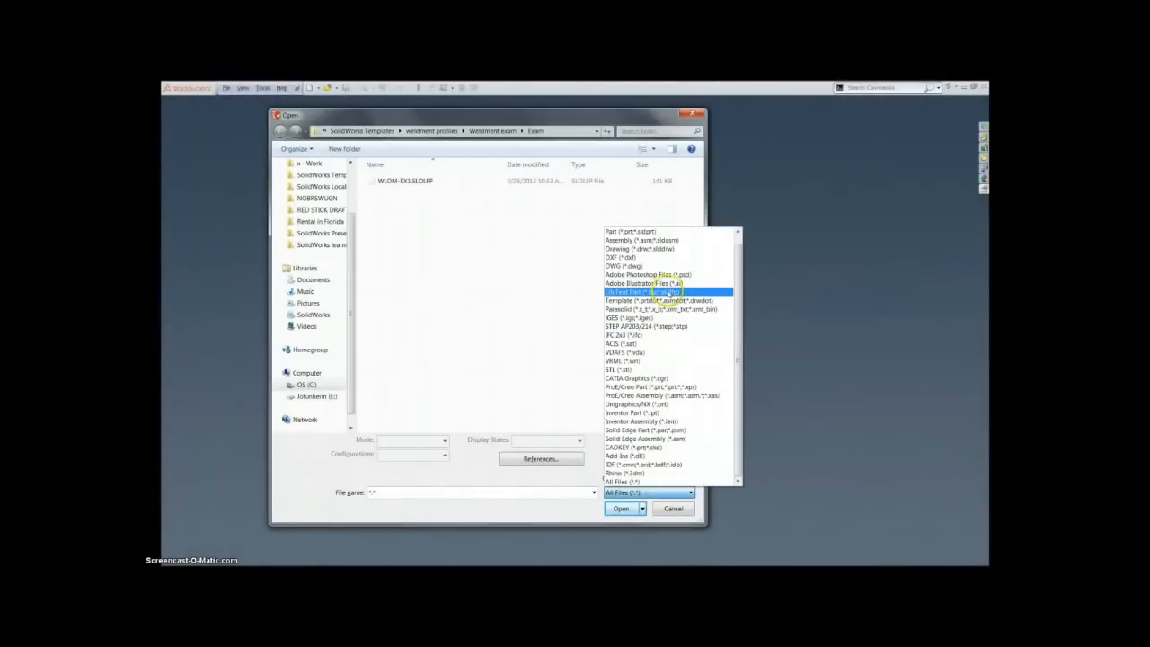
{"action": "left_click", "coordinate": [641, 291]}
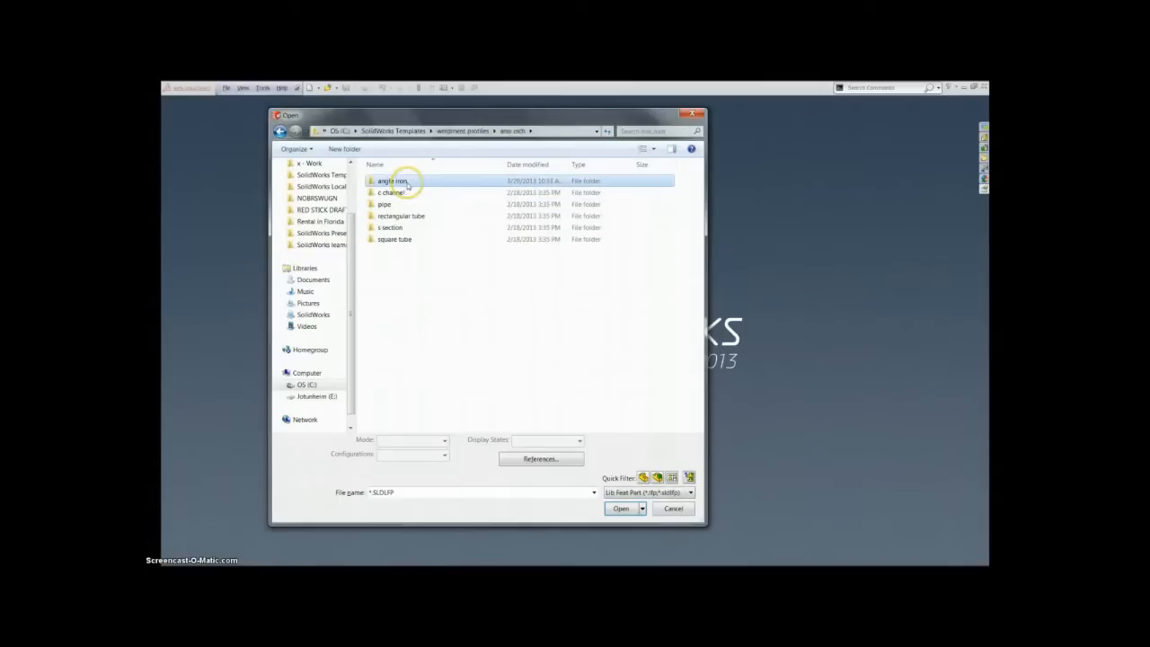
{"action": "double_click", "coordinate": [392, 179]}
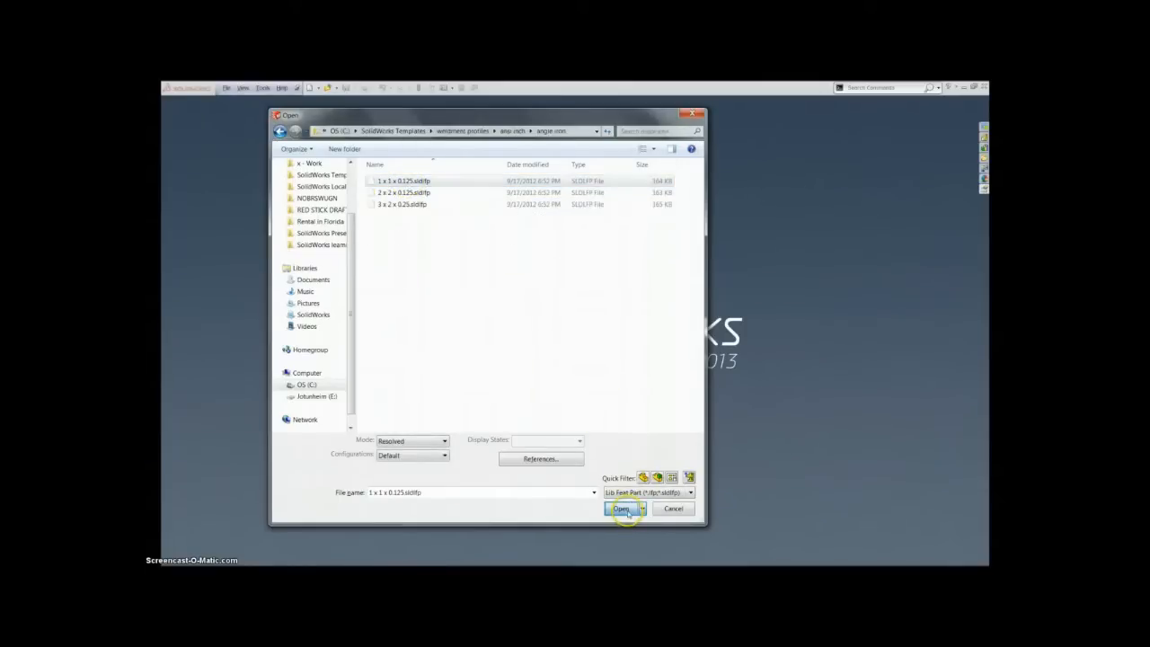
{"action": "left_click", "coordinate": [622, 509]}
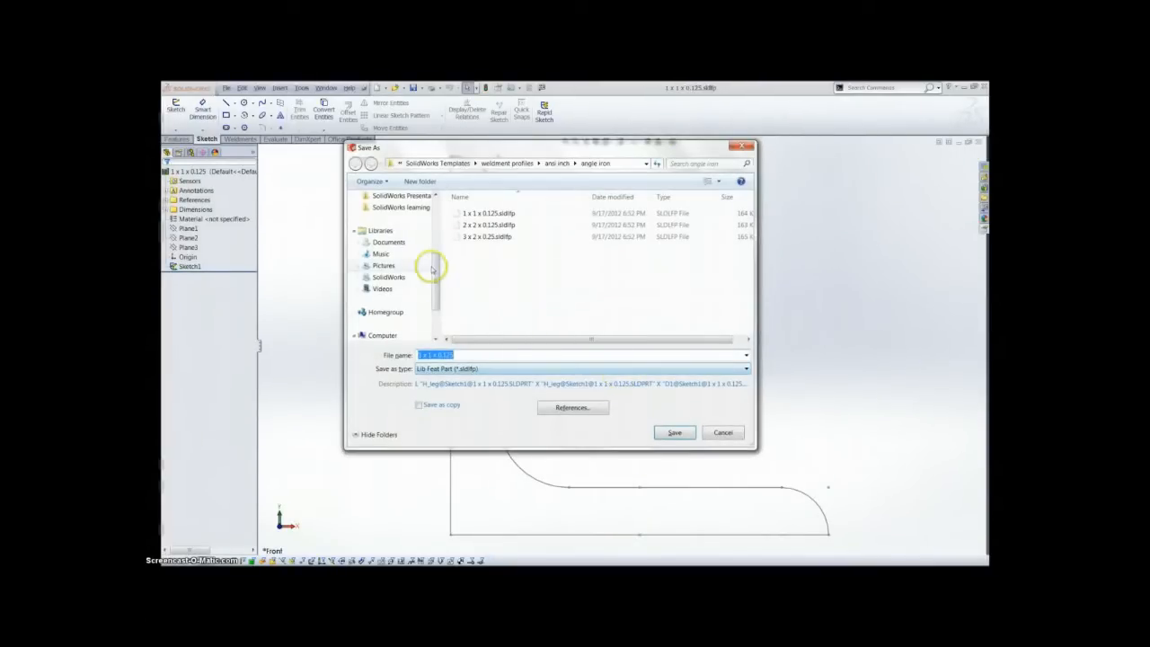
- Save the angle profile into the weldment profiles exam folder, replacing the existing .sldlfp file
{"action": "left_click", "coordinate": [356, 164]}
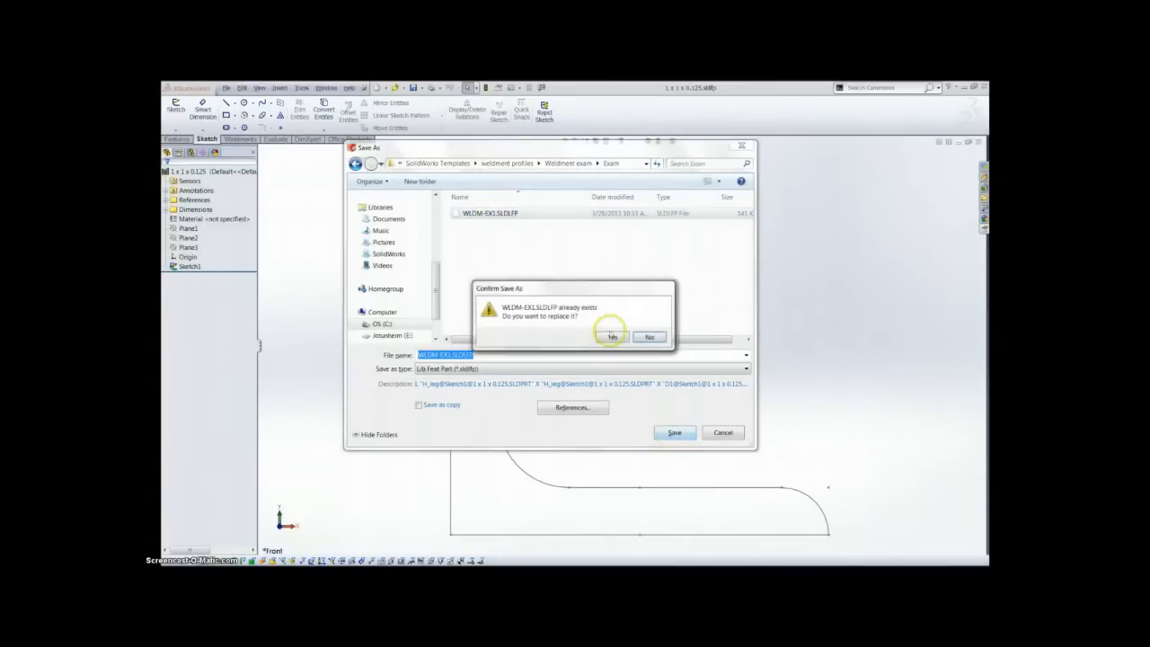
{"action": "left_click", "coordinate": [611, 338]}
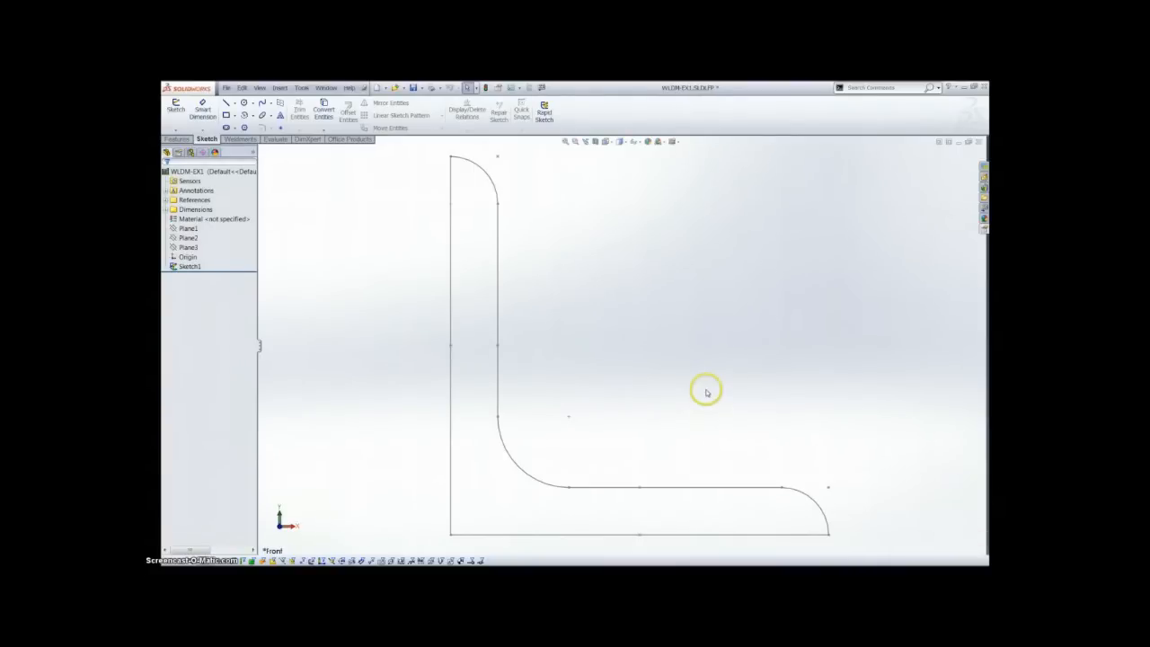
{"action": "mouse_move", "coordinate": [394, 208]}
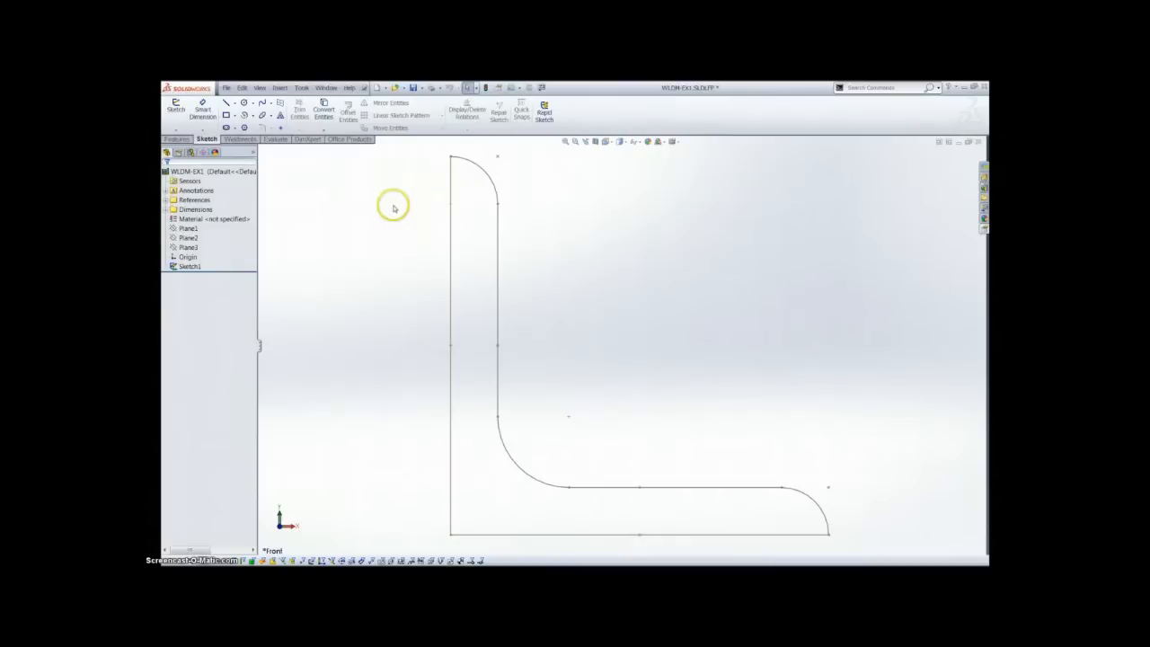
- Edit Sketch1 to replace the angle outline with a Center Rectangle on the origin
{"action": "left_click", "coordinate": [259, 86]}
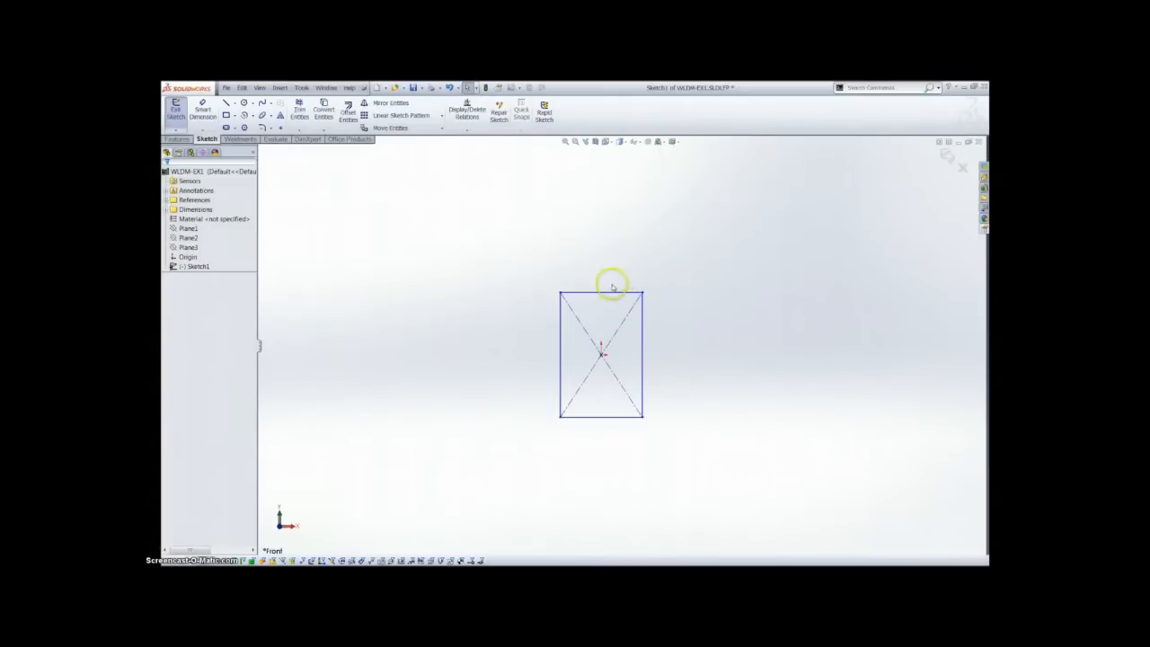
- Smart Dimension the rectangle to 60 wide by 90 tall
{"action": "left_click", "coordinate": [600, 288]}
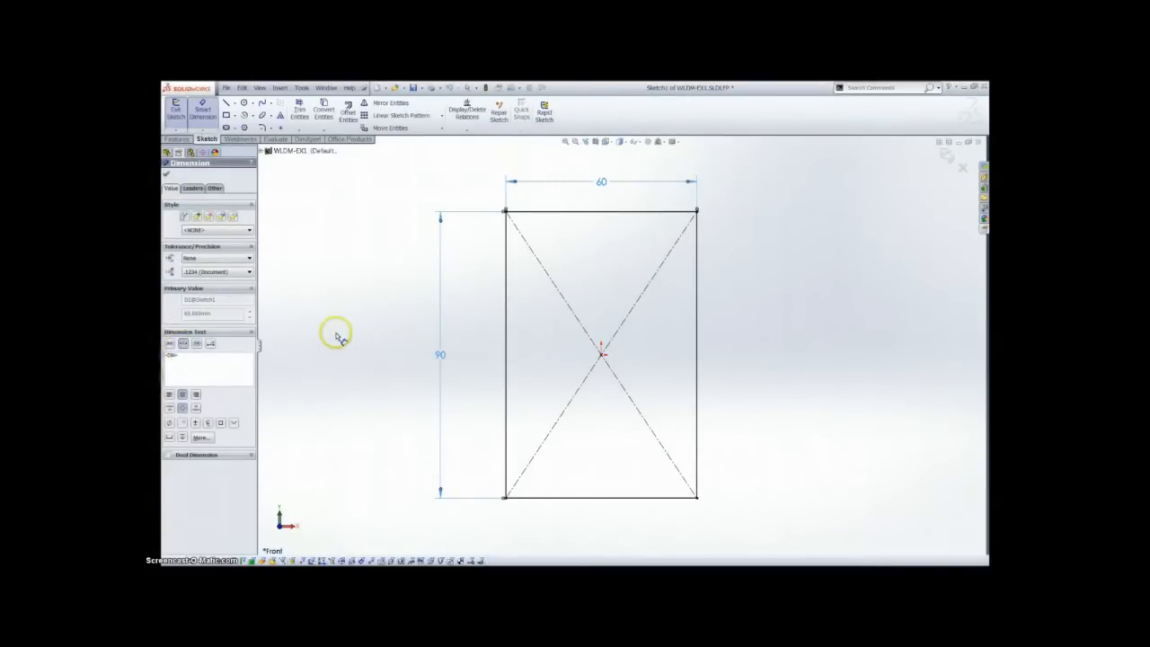
{"action": "left_click", "coordinate": [349, 112]}
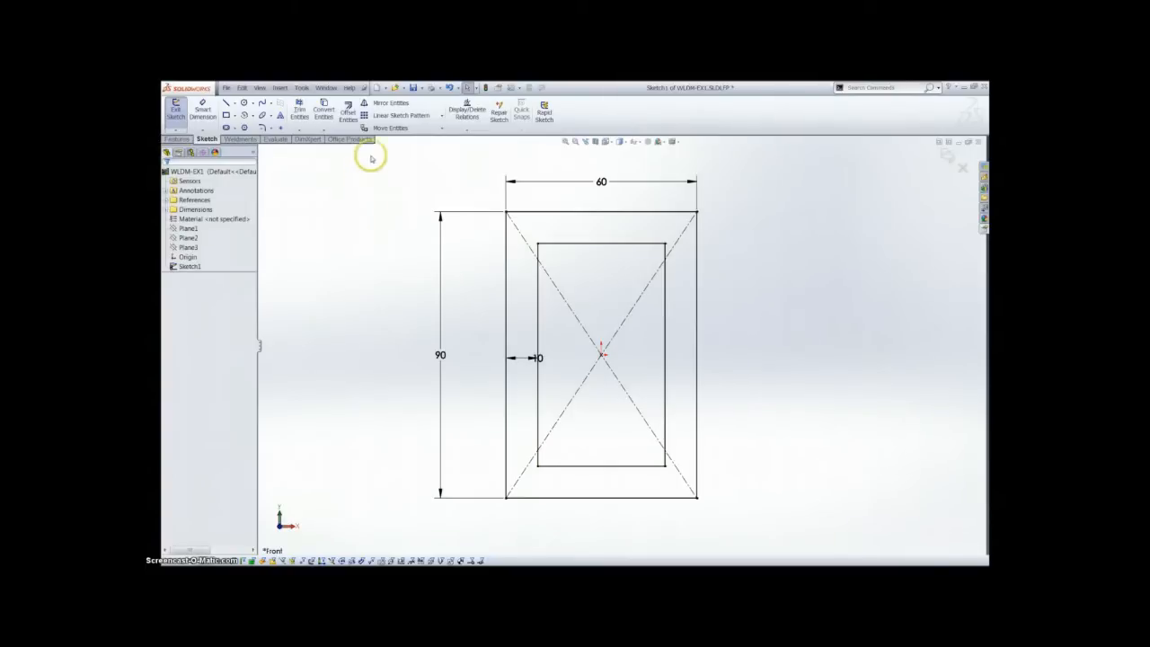
- Sketch Fillet the rectangle's outer corners with radius 5
{"action": "left_click", "coordinate": [262, 126]}
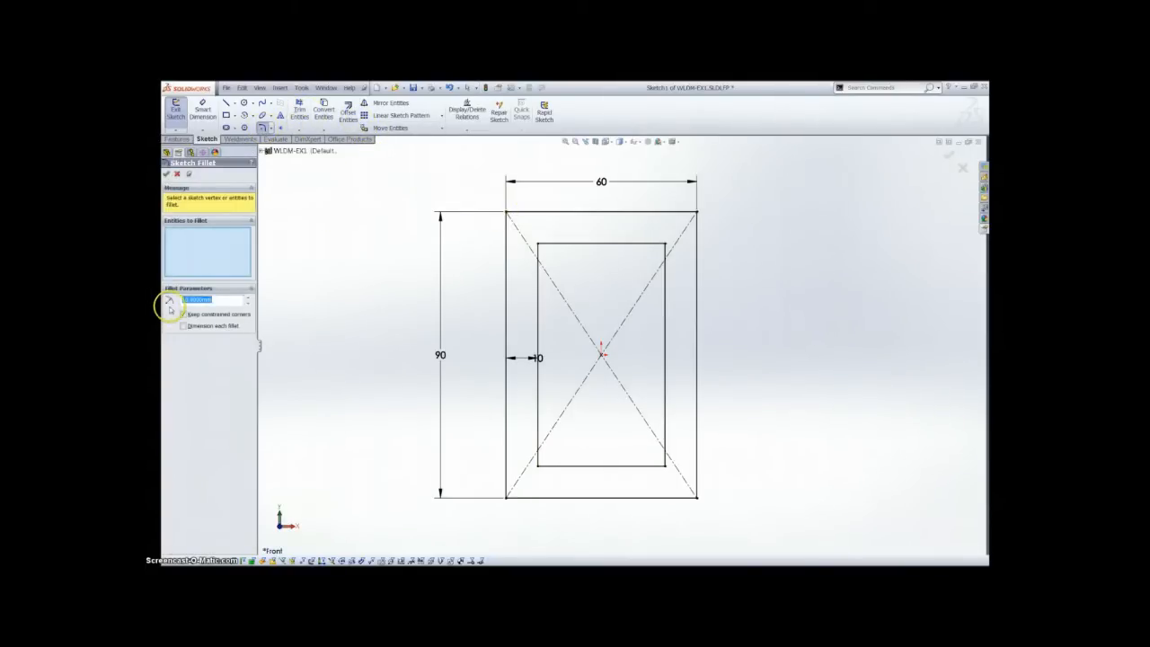
{"action": "left_click", "coordinate": [507, 219]}
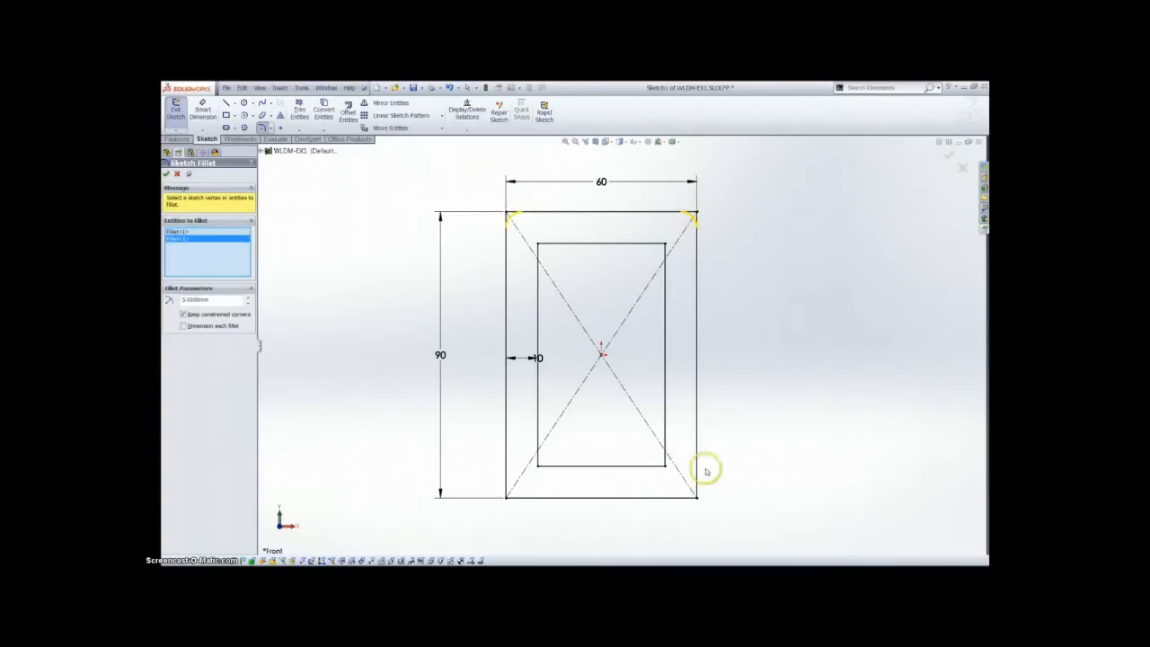
{"action": "left_click", "coordinate": [511, 496]}
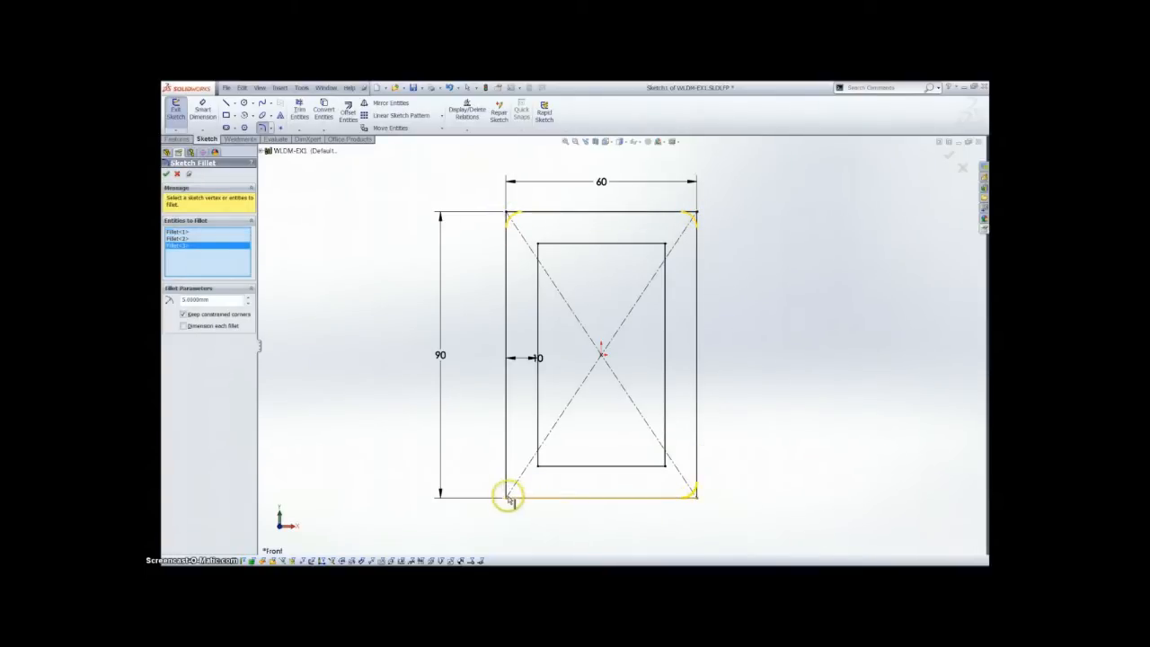
{"action": "left_click", "coordinate": [507, 496]}
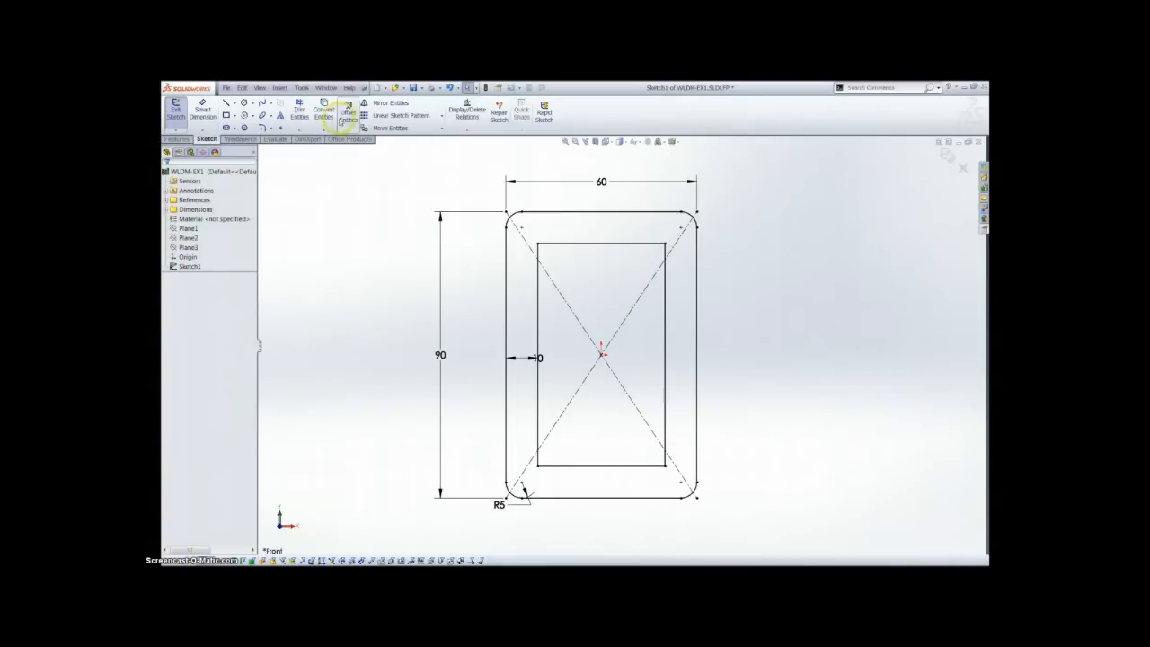
{"action": "left_click", "coordinate": [507, 357]}
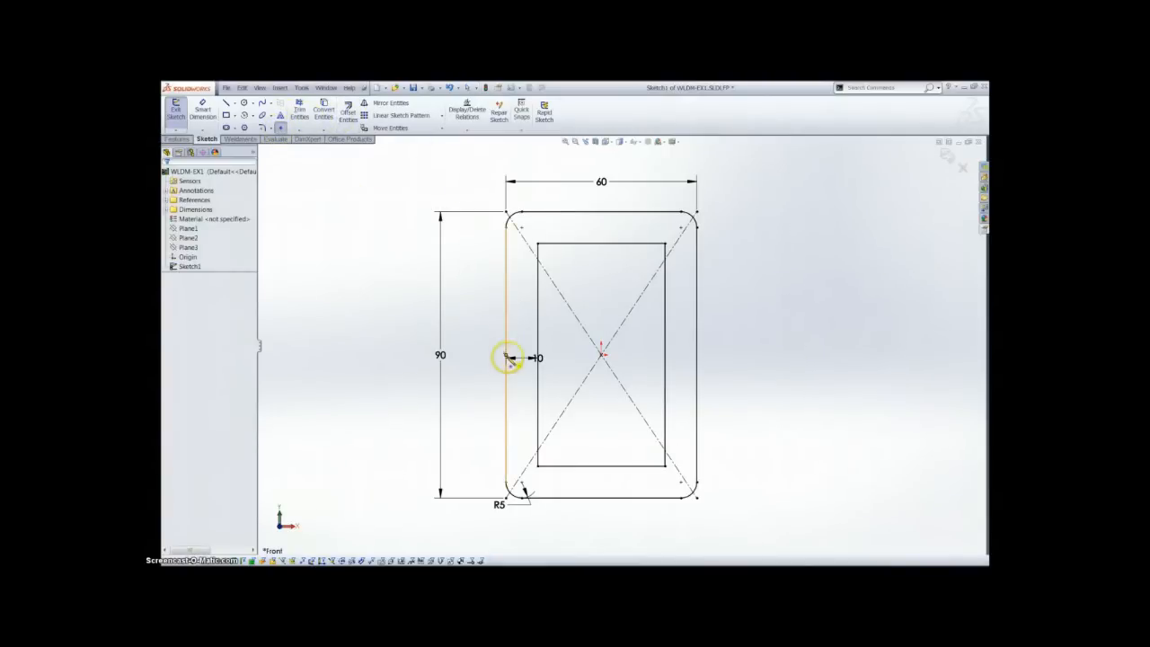
{"action": "left_click", "coordinate": [608, 500]}
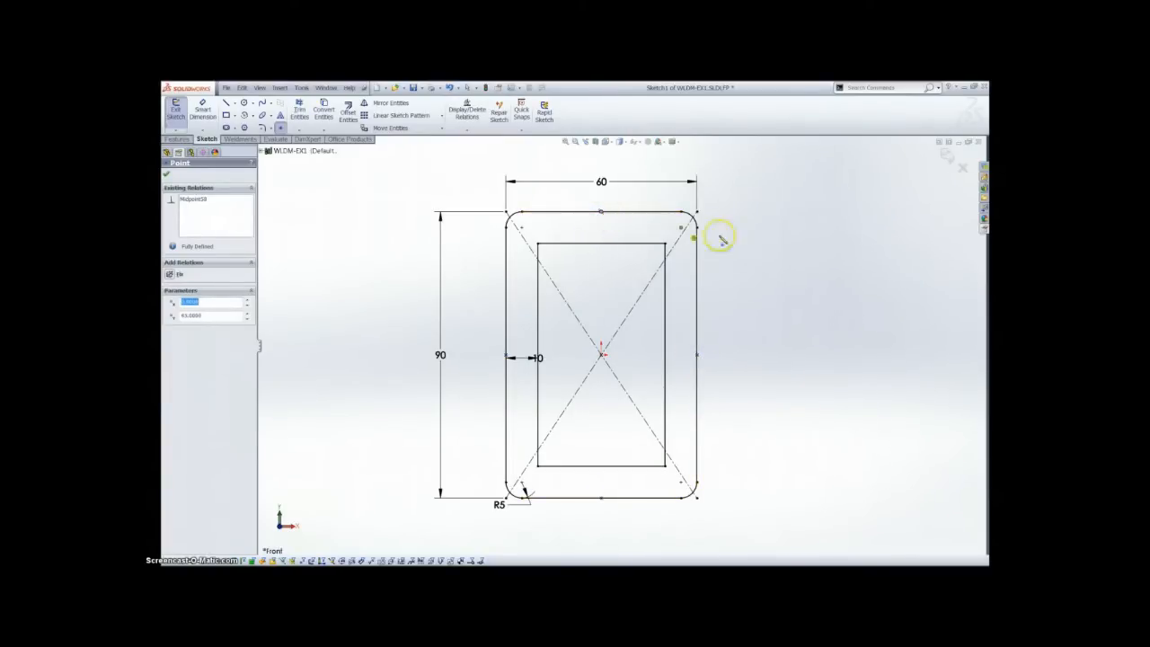
{"action": "right_click", "coordinate": [719, 237]}
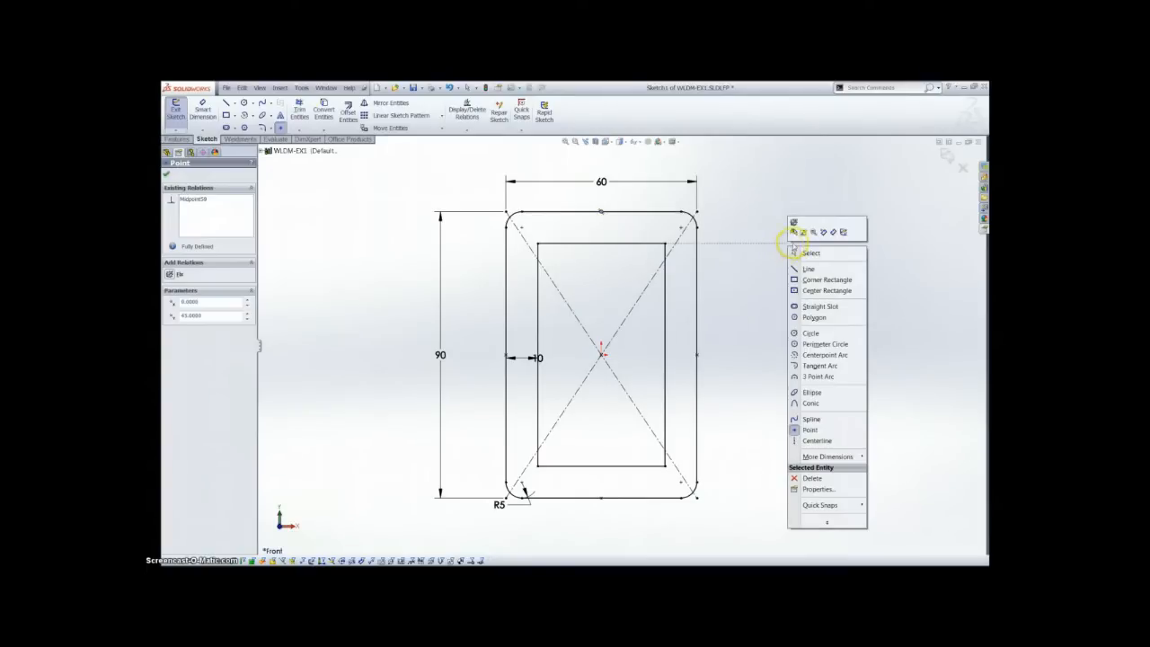